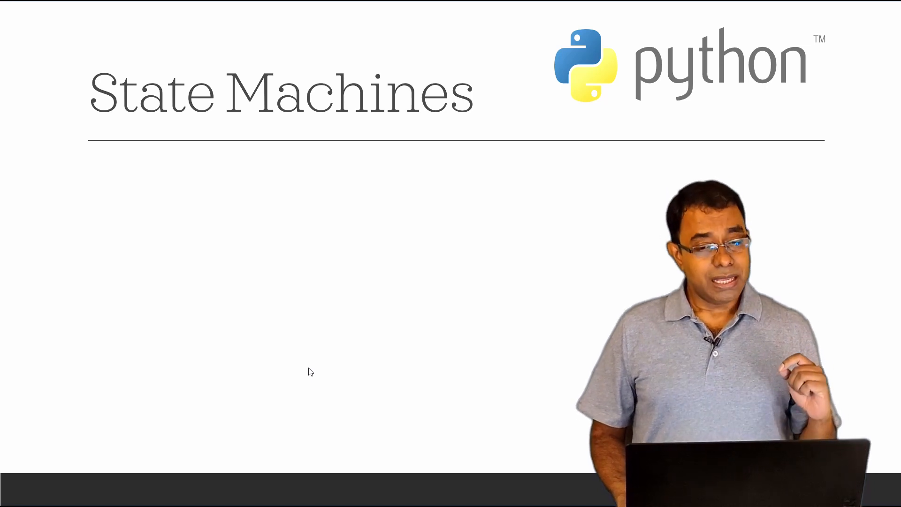
Advance past the State Machines slide and switch to del_check.py in PyCharm.
{"action": "key", "text": "Right"}
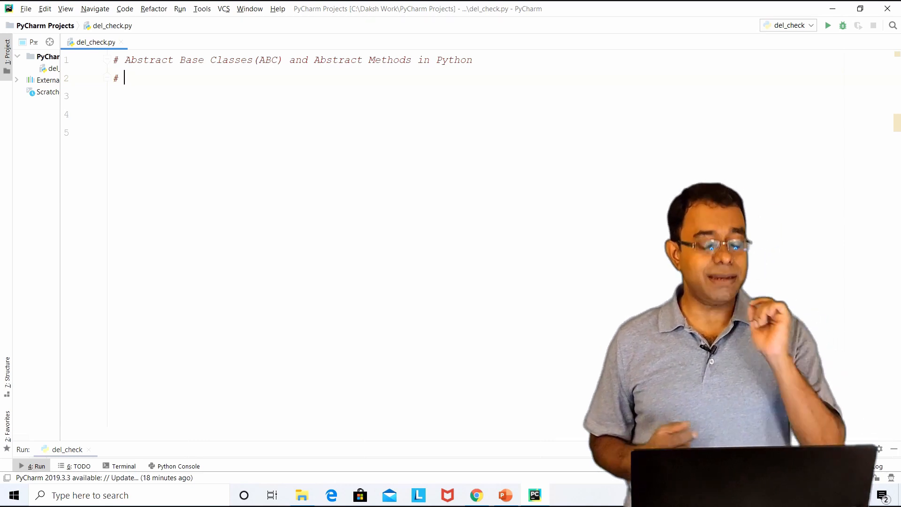
Add the template 'states and events' comment and 'from abc import ABC, abstractmethod'.
{"action": "type", "text": "template of sta"}
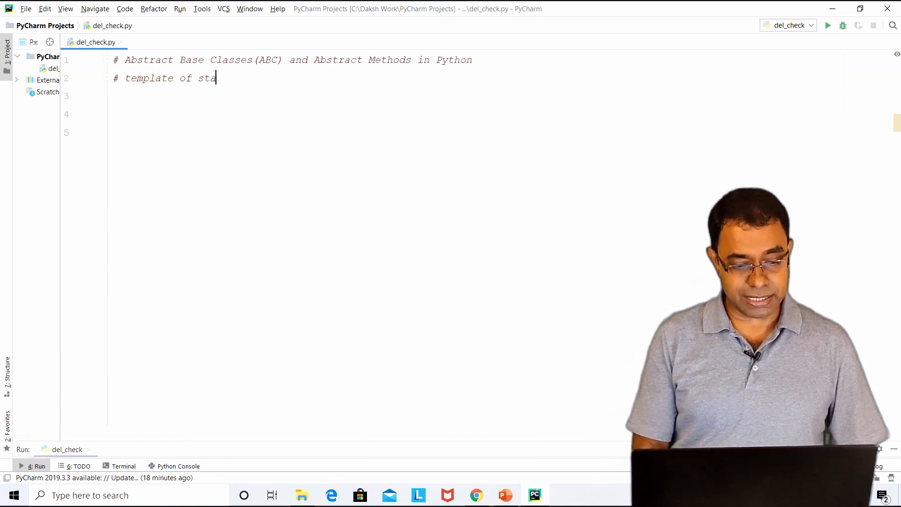
{"action": "type", "text": "tes and"}
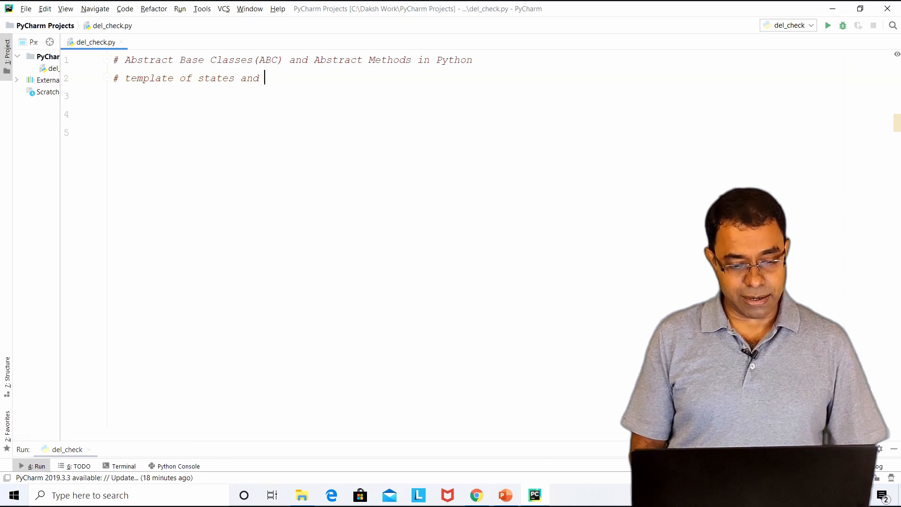
{"action": "type", "text": "events"}
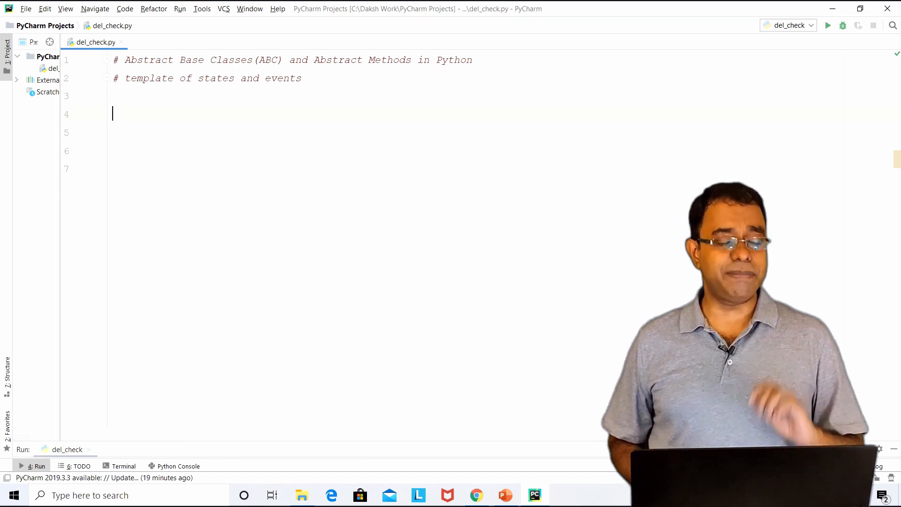
{"action": "type", "text": "from a"}
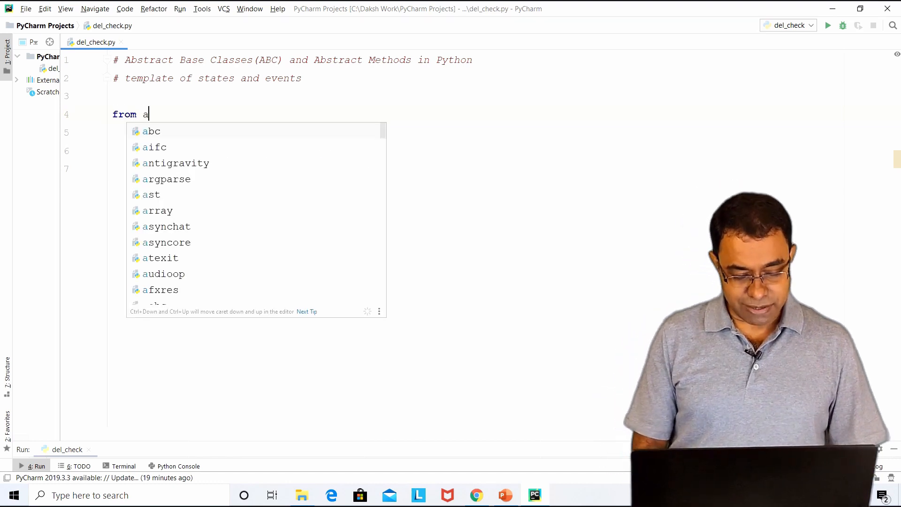
{"action": "type", "text": "bc import"}
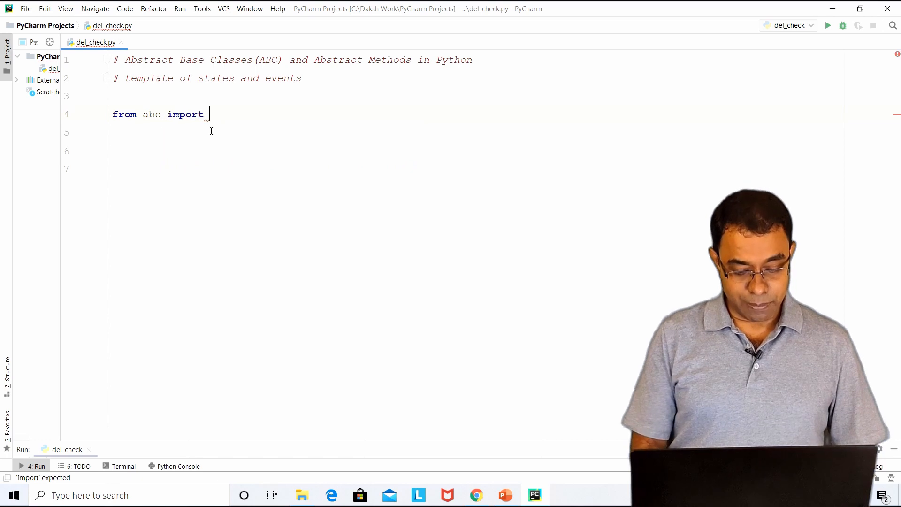
{"action": "type", "text": "ABC"}
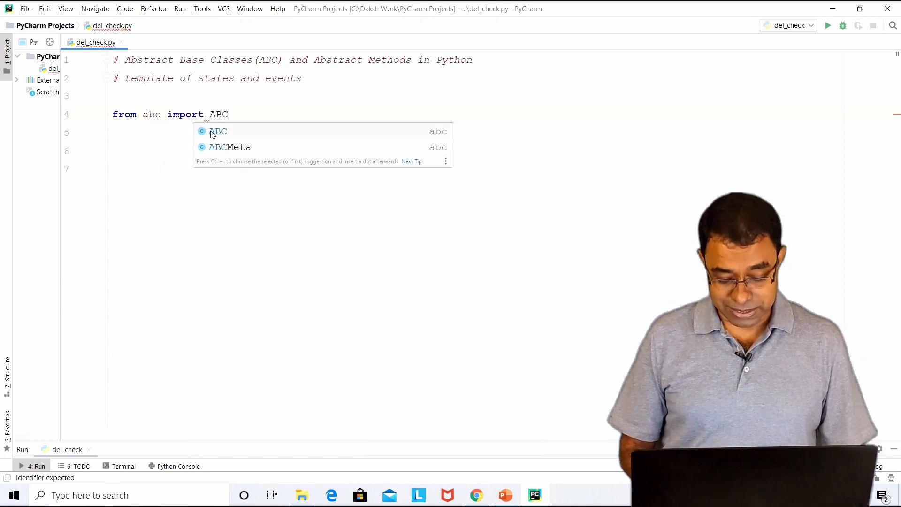
{"action": "type", "text": ", abst"}
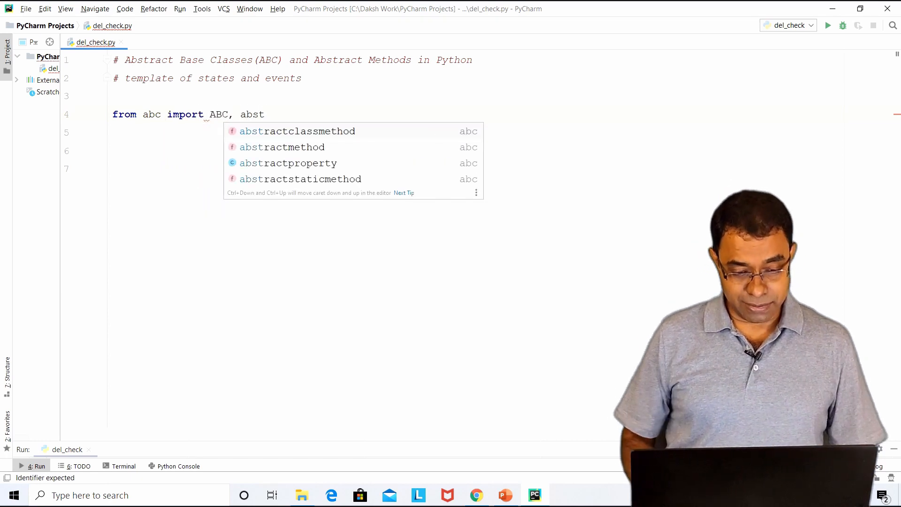
{"action": "left_click", "coordinate": [281, 146]}
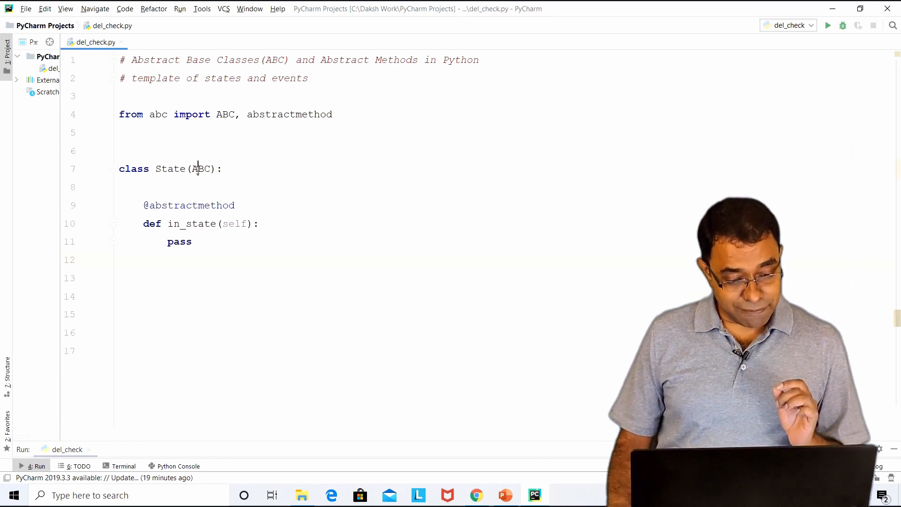
{"action": "double_click", "coordinate": [200, 169]}
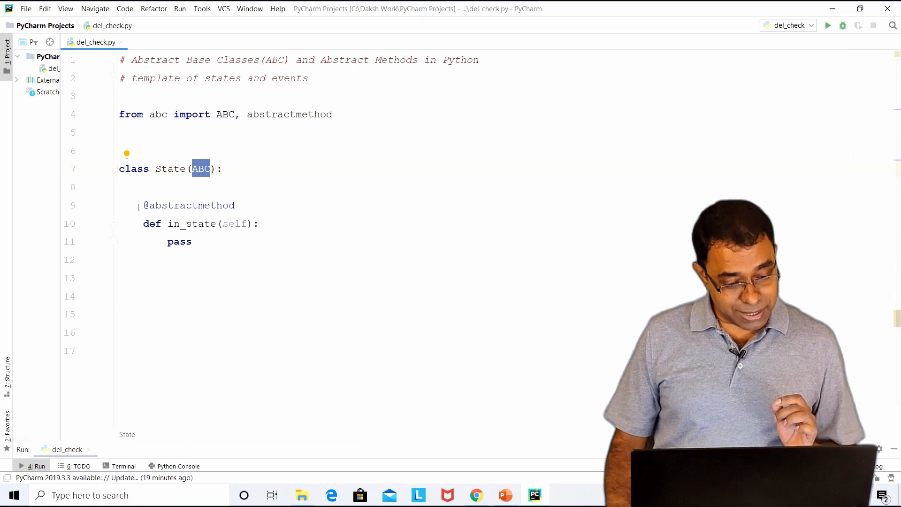
{"action": "left_click", "coordinate": [216, 242]}
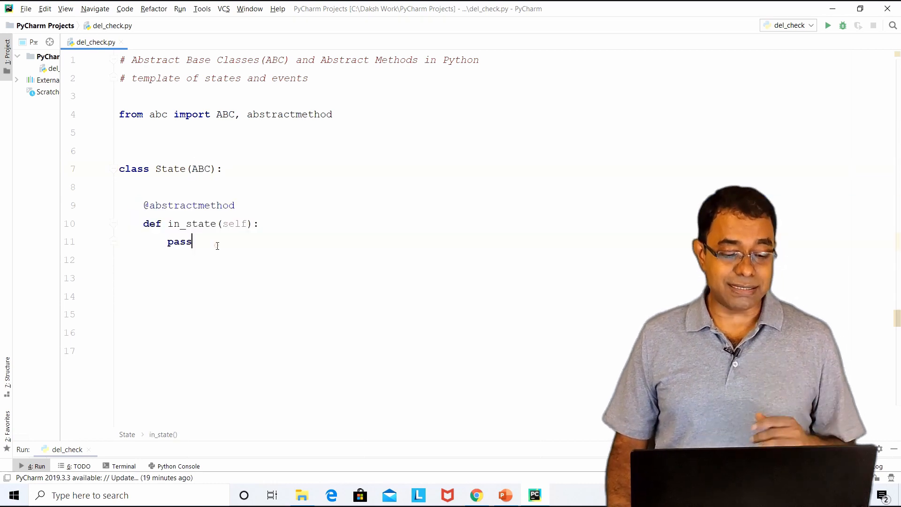
{"action": "key", "text": "Enter"}
{"action": "type", "text": "class Happy"}
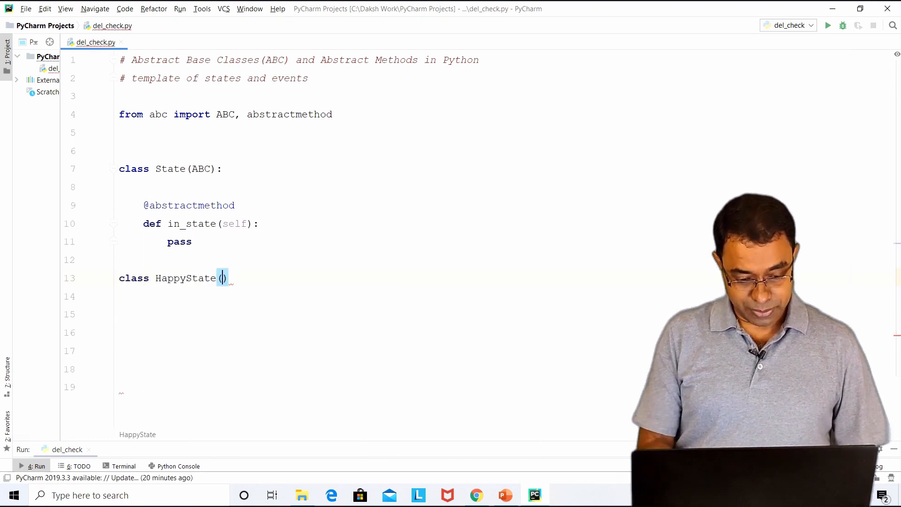
Write HappyState(State) whose in_state prints "I am in Happy State", then select it to copy.
{"action": "type", "text": "State"}
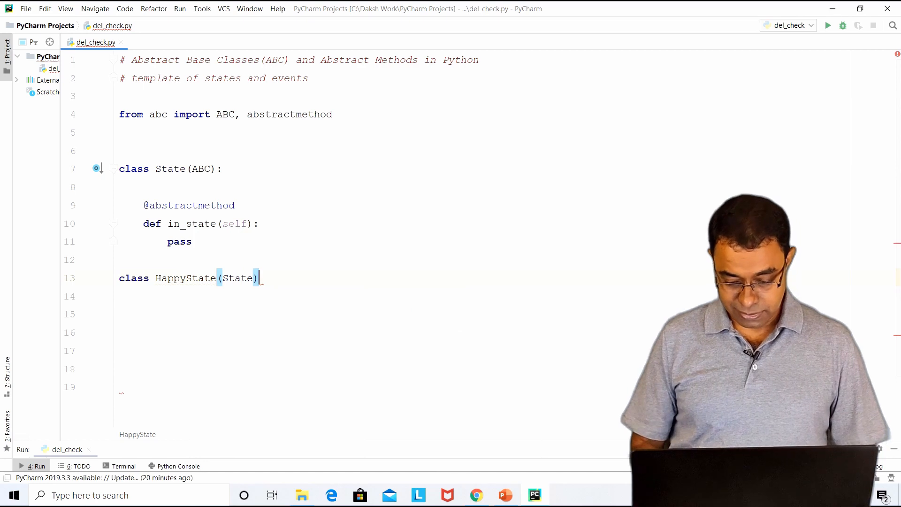
{"action": "type", "text": ":"}
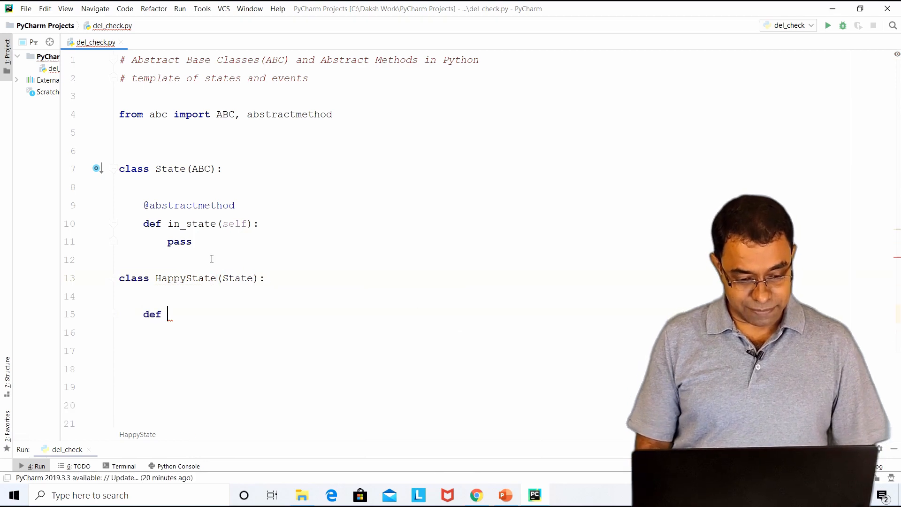
{"action": "type", "text": "in_tate(self):"}
{"action": "left_click", "coordinate": [372, 333]}
{"action": "type", "text": "print("}
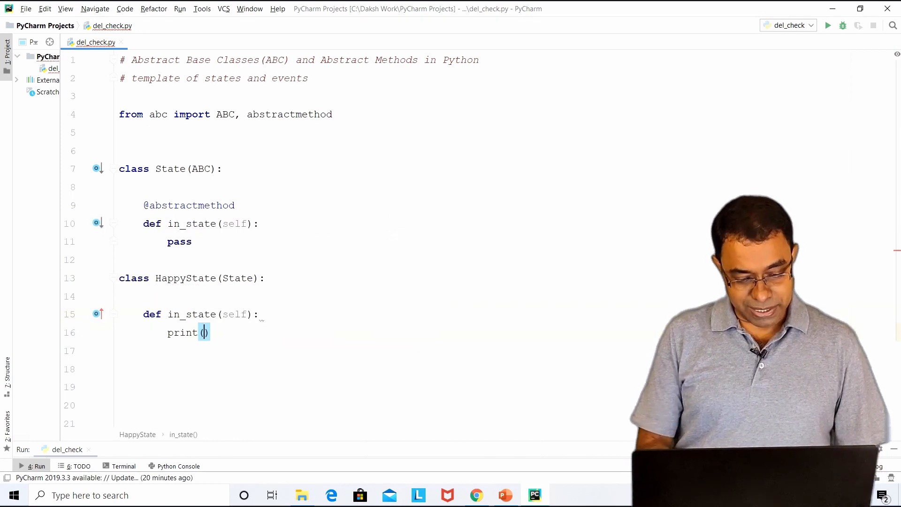
{"action": "type", "text": "\"I am in \""}
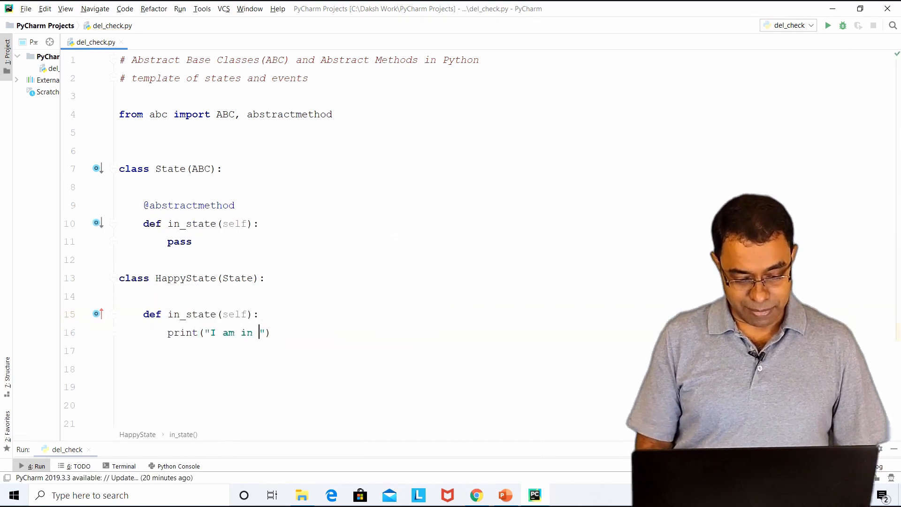
{"action": "type", "text": "Happy State"}
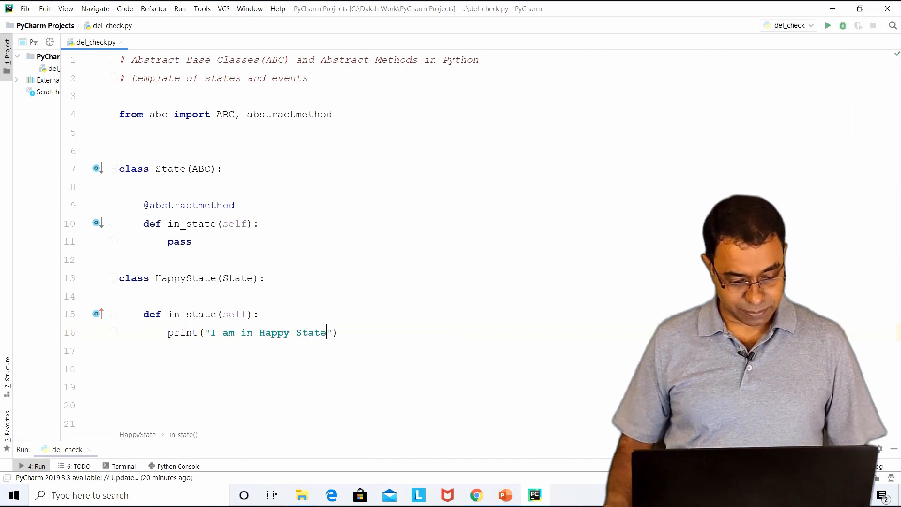
{"action": "left_click_drag", "start_coordinate": [186, 314], "coordinate": [337, 332]}
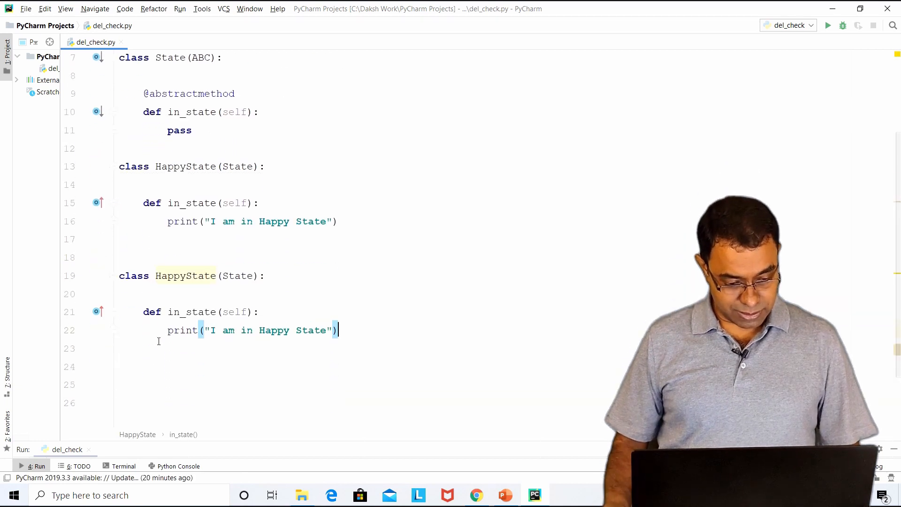
Rename the pasted copy to SadState printing "I am in SAD State".
{"action": "type", "text": "Sad"}
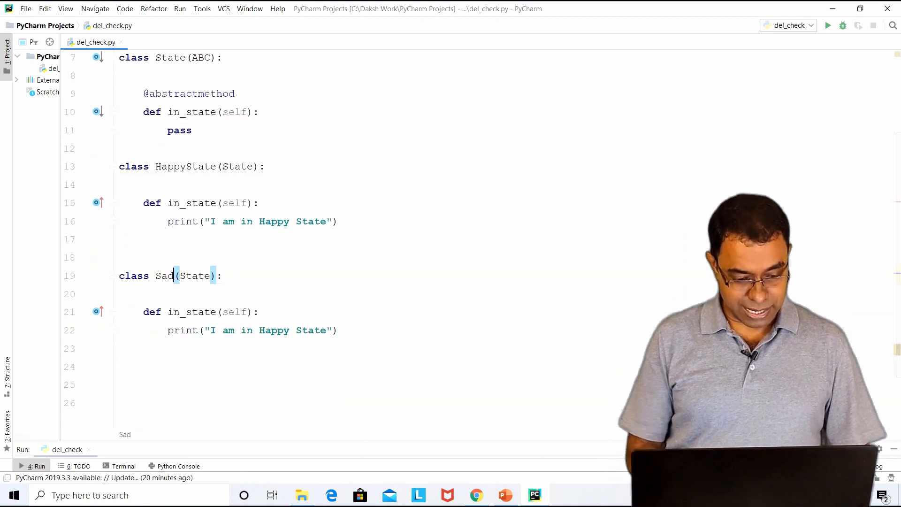
{"action": "type", "text": "State"}
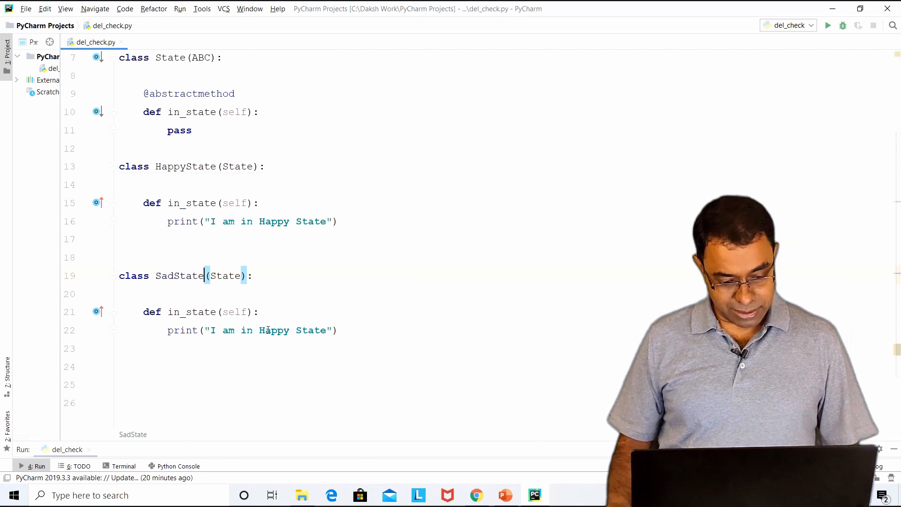
{"action": "type", "text": "SAD"}
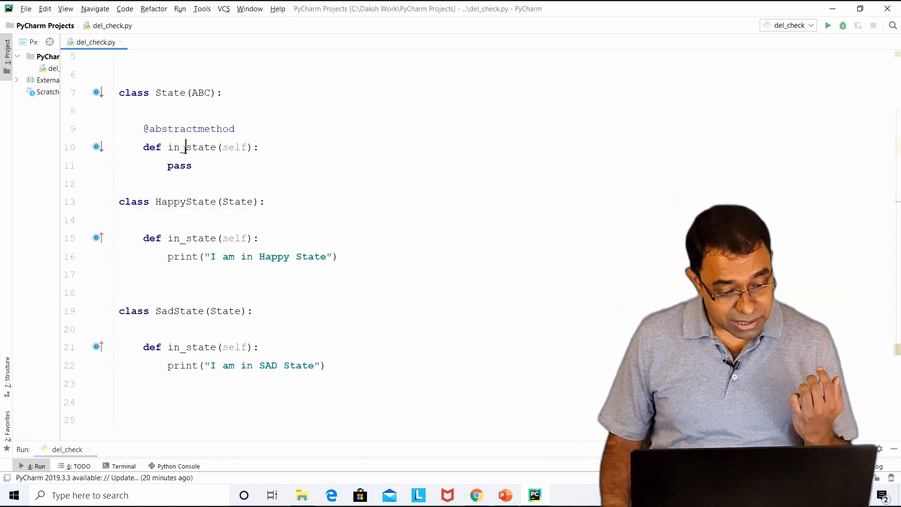
{"action": "left_click_drag", "start_coordinate": [144, 128], "coordinate": [194, 165]}
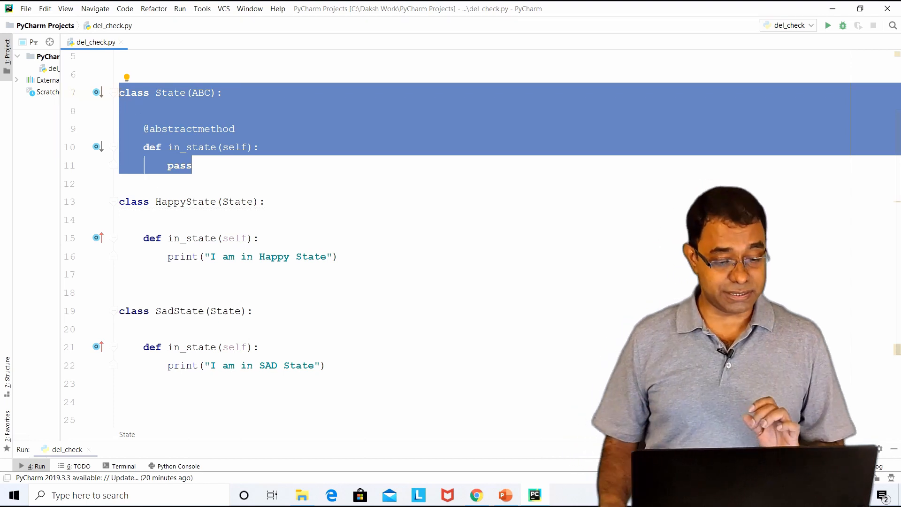
Remove ABC from class State's parentheses, leaving HappyState and SadState unchanged.
{"action": "left_click", "coordinate": [200, 177]}
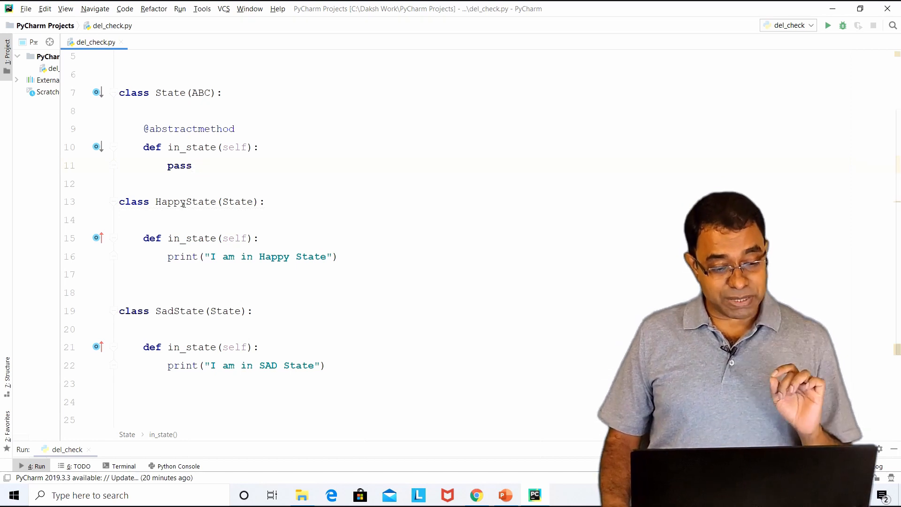
{"action": "double_click", "coordinate": [184, 201]}
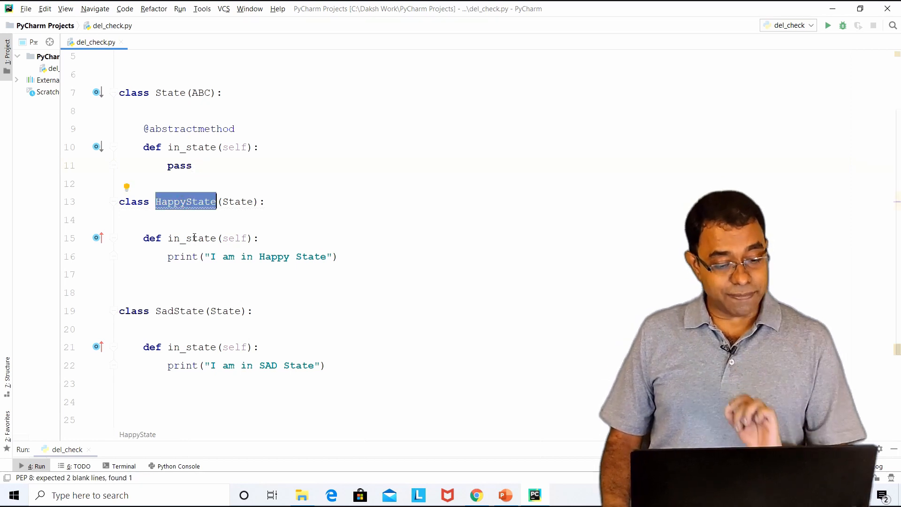
{"action": "double_click", "coordinate": [191, 239]}
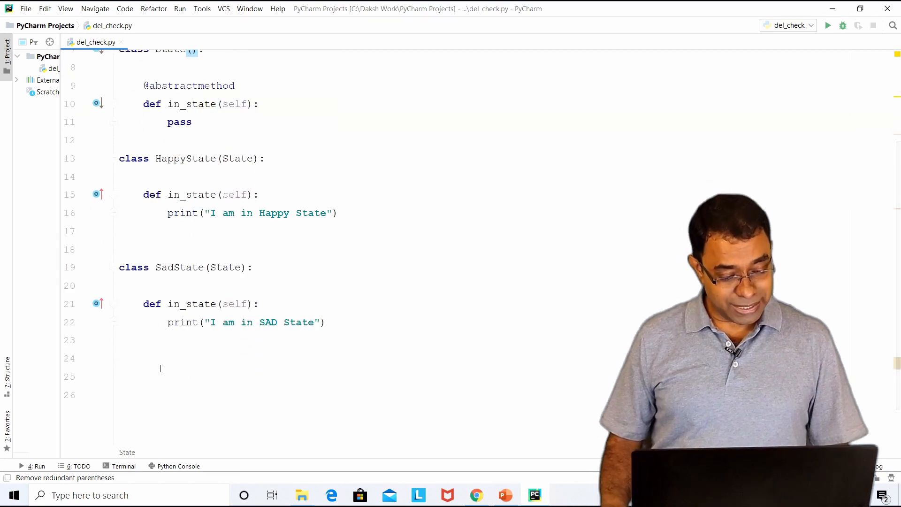
Add s1 = State(), restore State(ABC), and run to see the traceback at line 25.
{"action": "type", "text": "s1 = State("}
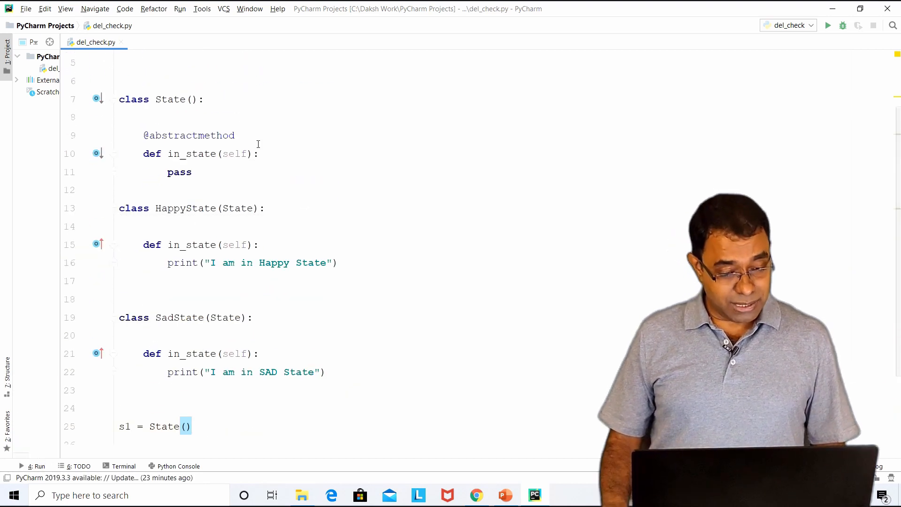
{"action": "type", "text": "ABC"}
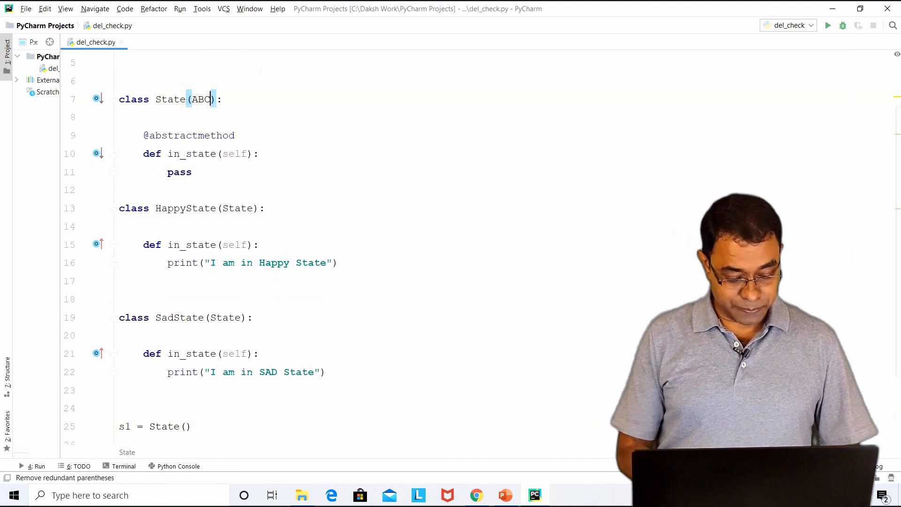
{"action": "left_click", "coordinate": [830, 26]}
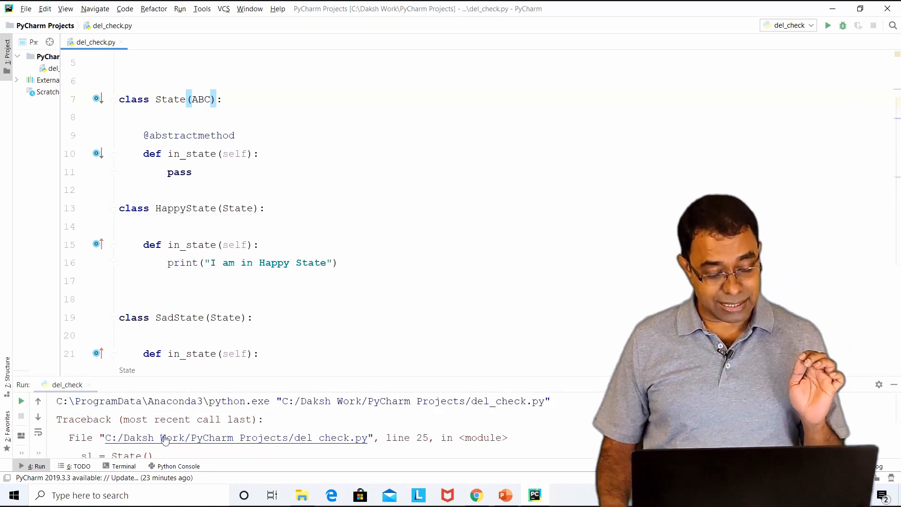
{"action": "scroll", "scroll_direction": "down", "scroll_amount": 3}
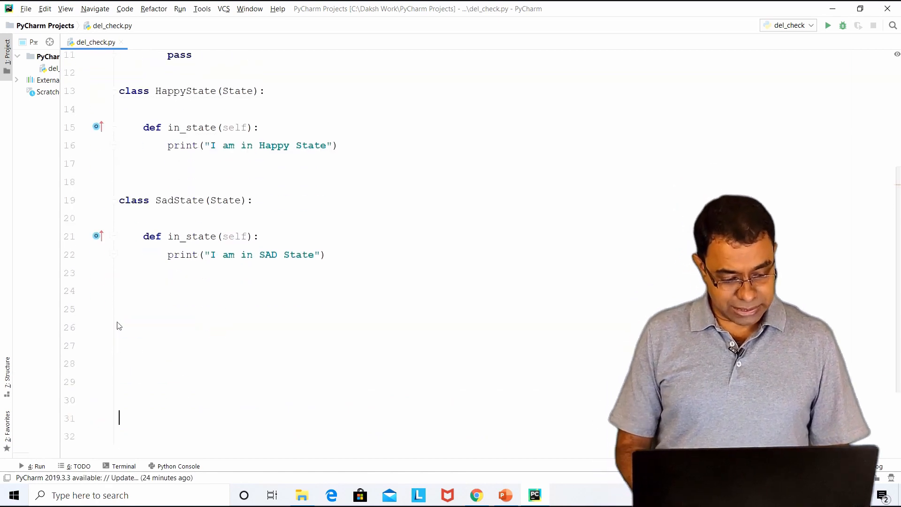
Add abstract Event(ABC) with in_event, plus LostMoney and RecvMoney printing I LOST MONEY / I GOT MONEY.
{"action": "scroll", "scroll_direction": "down", "scroll_amount": 3}
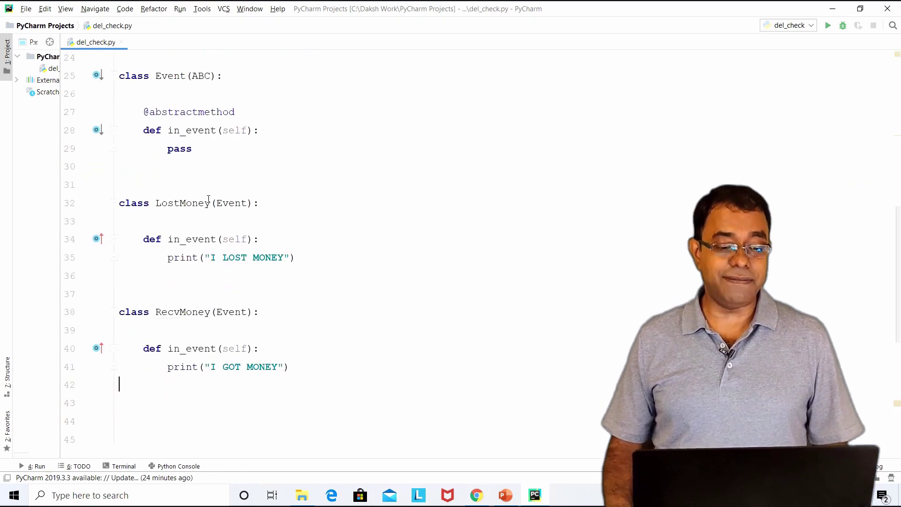
{"action": "left_click_drag", "start_coordinate": [143, 112], "coordinate": [192, 148]}
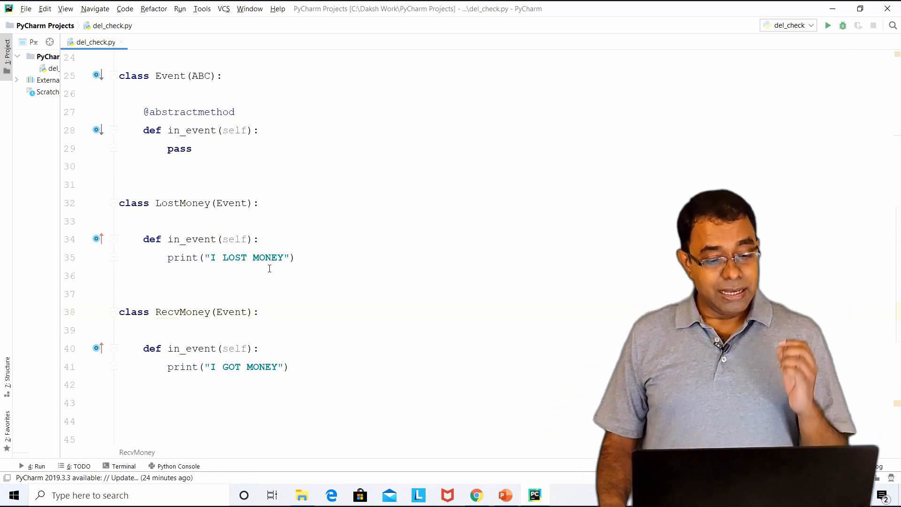
{"action": "scroll", "scroll_direction": "down", "scroll_amount": 3}
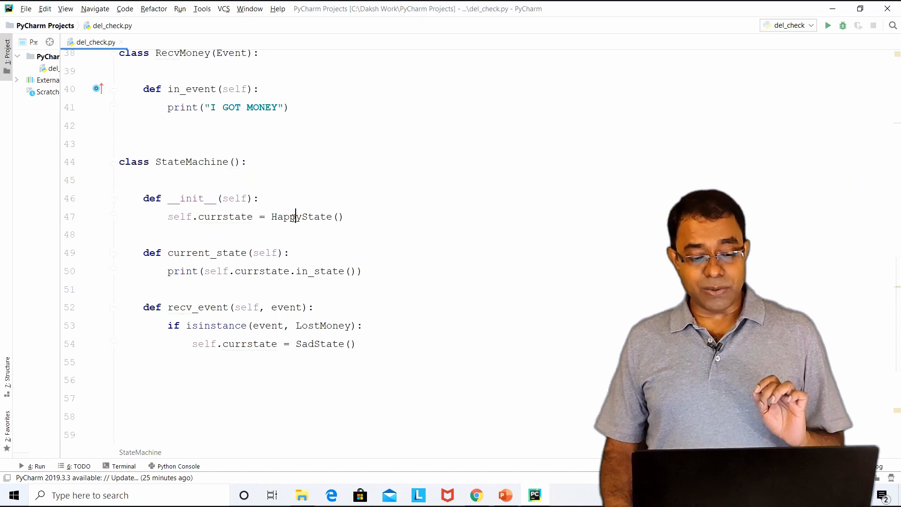
Write StateMachine starting in HappyState with current_state and recv_event using isinstance for LostMoney.
{"action": "double_click", "coordinate": [301, 216]}
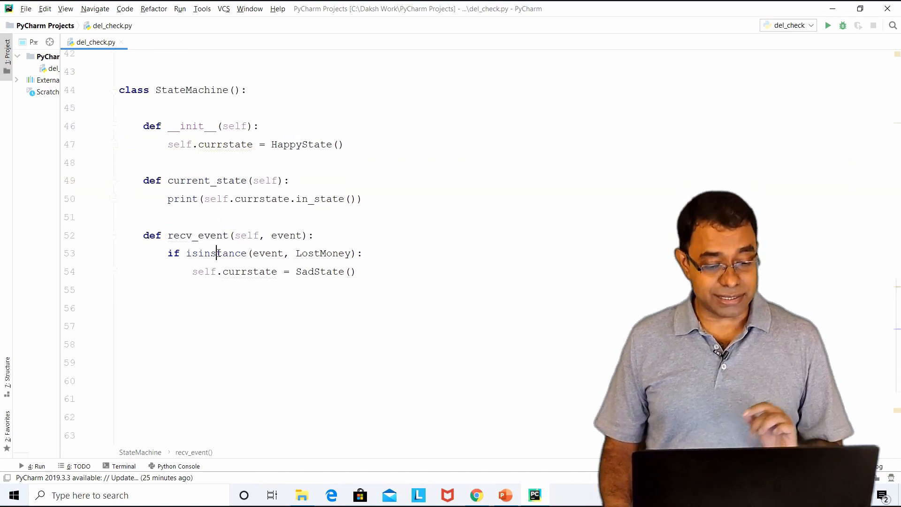
{"action": "double_click", "coordinate": [215, 253]}
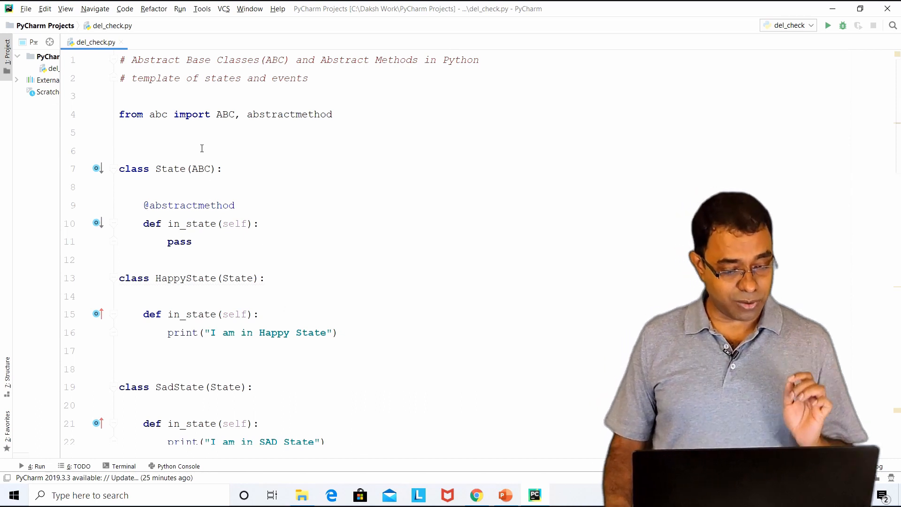
Delete the extra blank line above class State and review the State and SadState blocks.
{"action": "key", "text": "Backspace"}
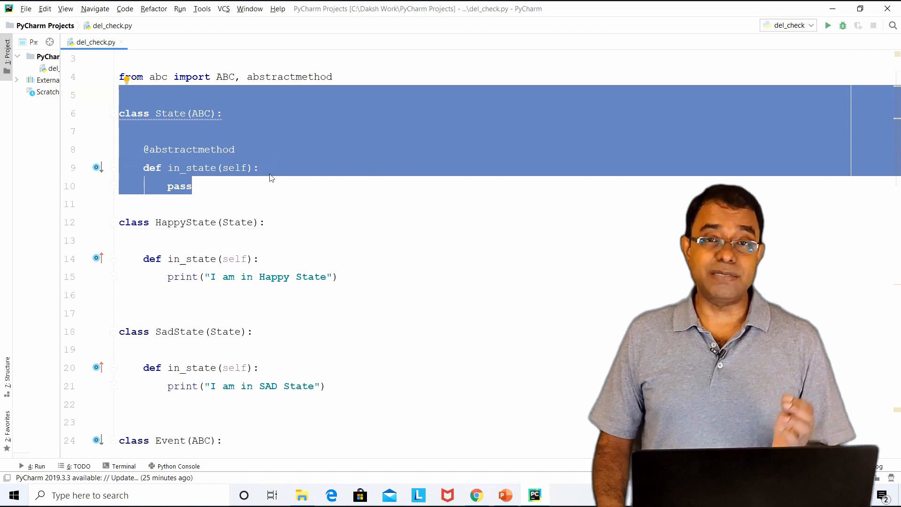
{"action": "left_click", "coordinate": [173, 186]}
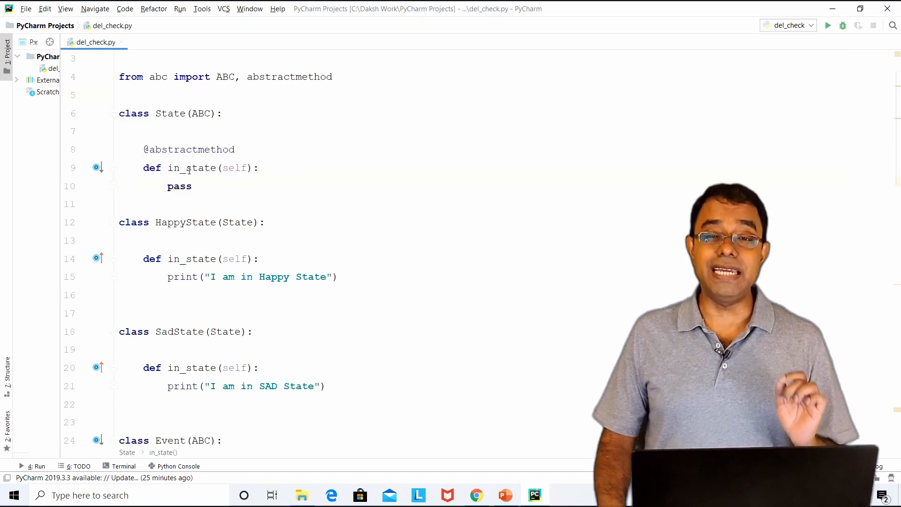
{"action": "scroll", "scroll_direction": "down", "scroll_amount": 3}
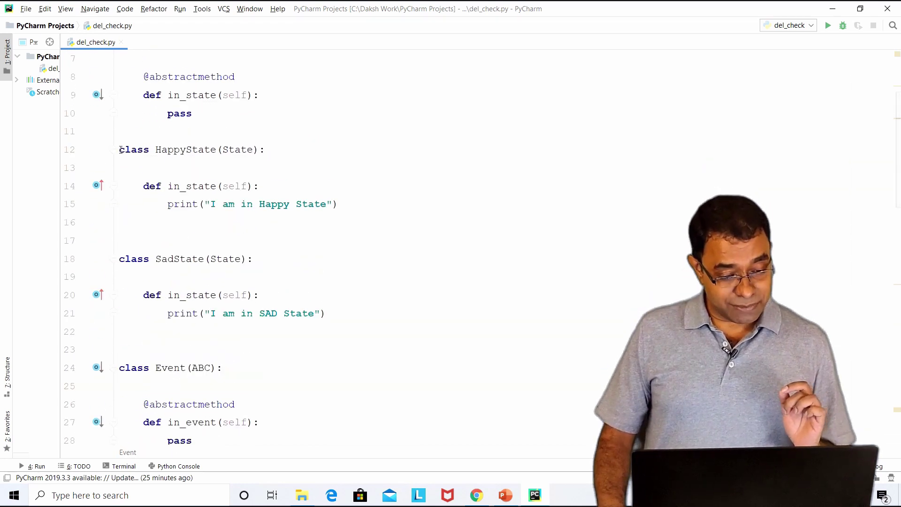
{"action": "left_click_drag", "start_coordinate": [119, 149], "coordinate": [119, 332]}
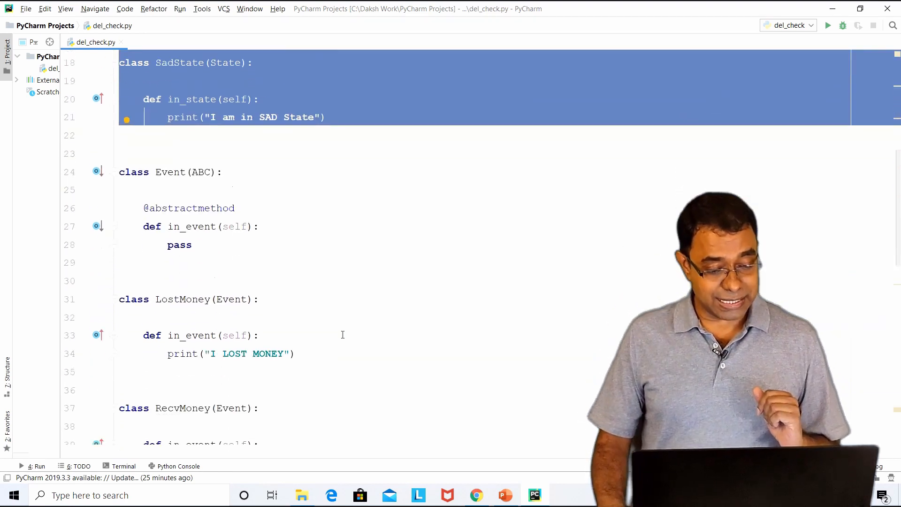
{"action": "scroll", "scroll_direction": "down", "scroll_amount": 3}
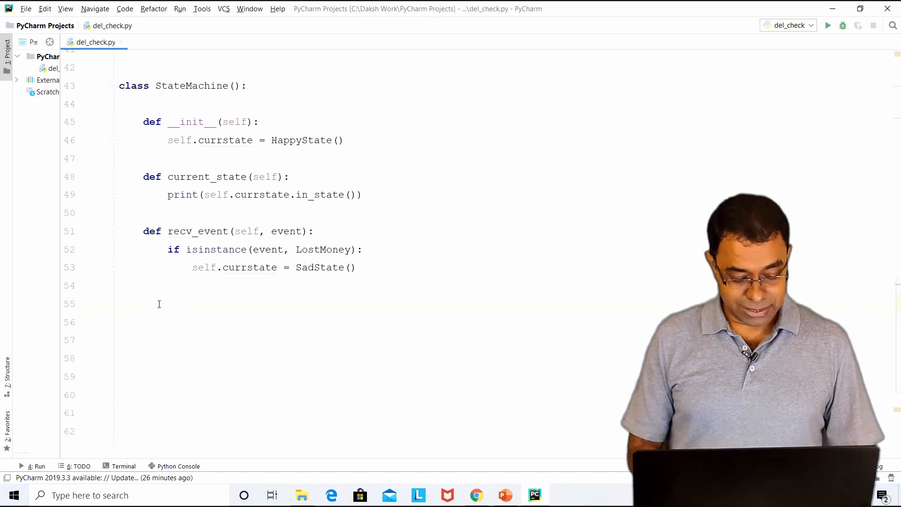
Create sm = StateMachine(), call sm.current_state(), and run to print Happy State.
{"action": "type", "text": "sm = StateMachine("}
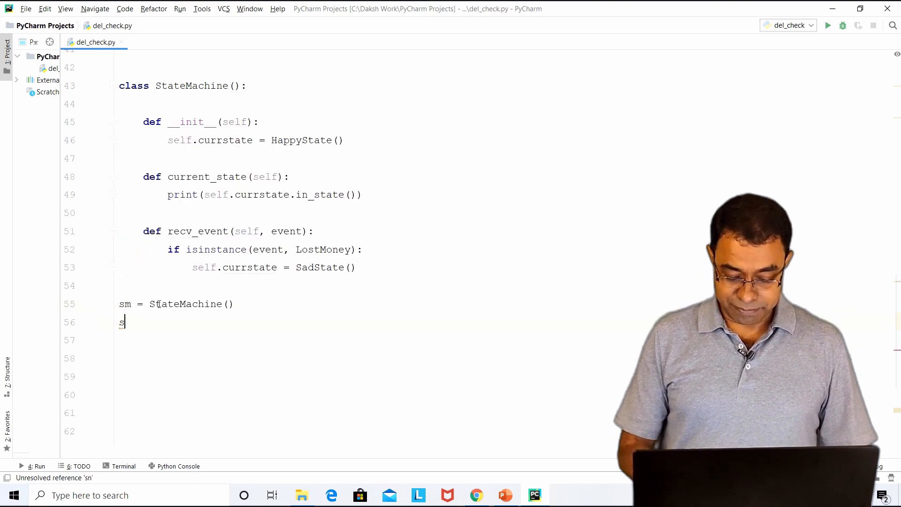
{"action": "type", "text": "m.current_state("}
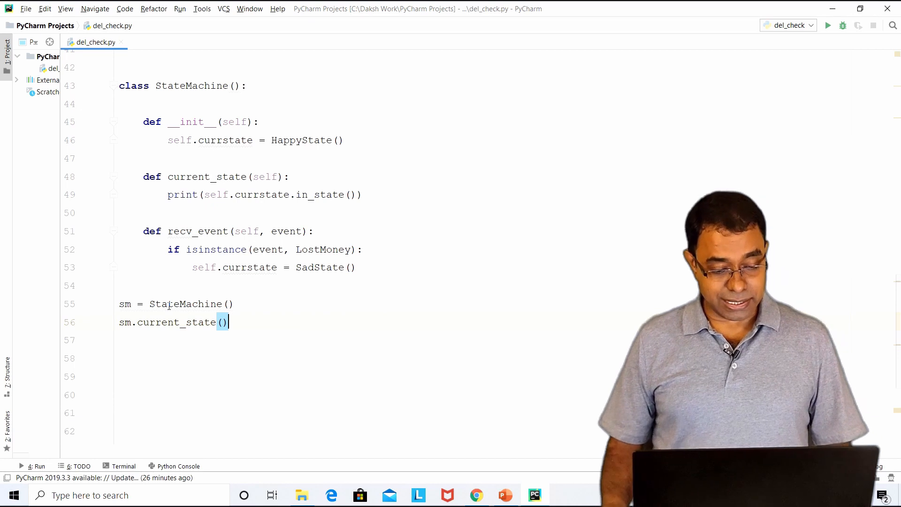
{"action": "left_click", "coordinate": [828, 25]}
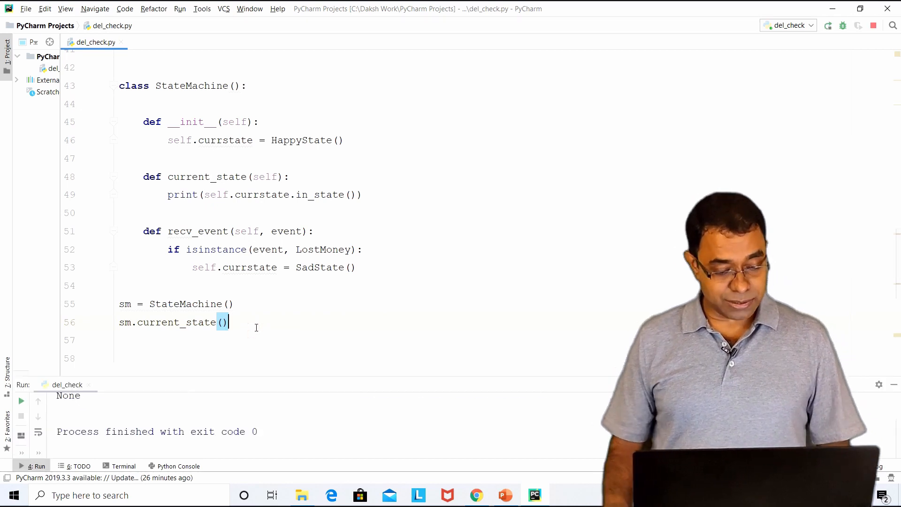
{"action": "left_click", "coordinate": [828, 25]}
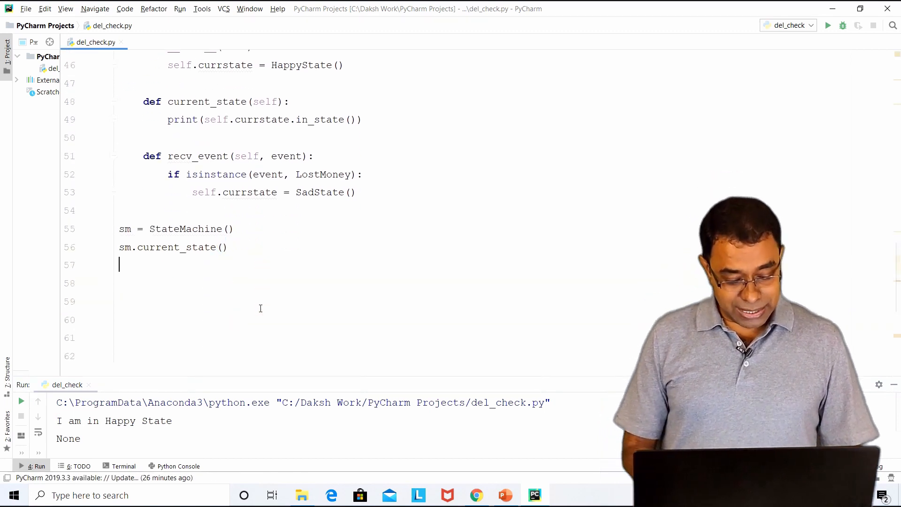
Add sm.recv_event(LostMoney) followed by another sm.current_state() call.
{"action": "type", "text": "sm.recv_event("}
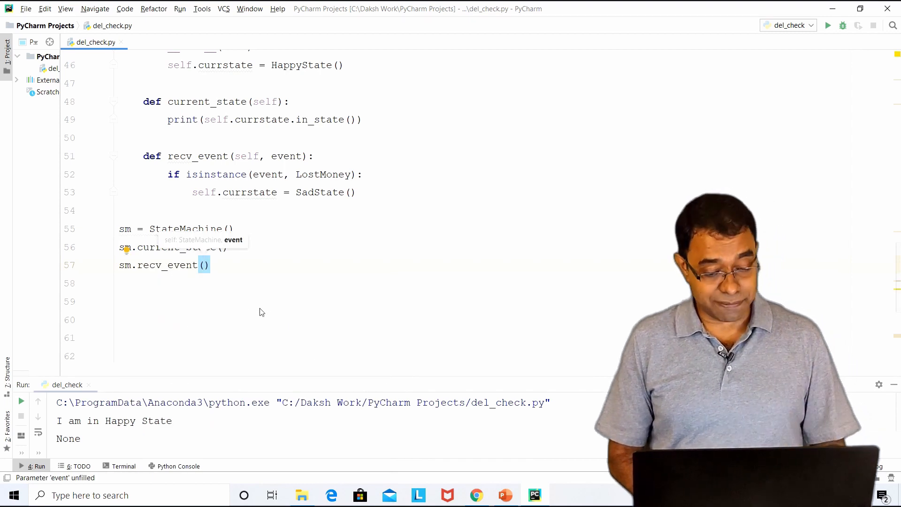
{"action": "type", "text": "LostMoney"}
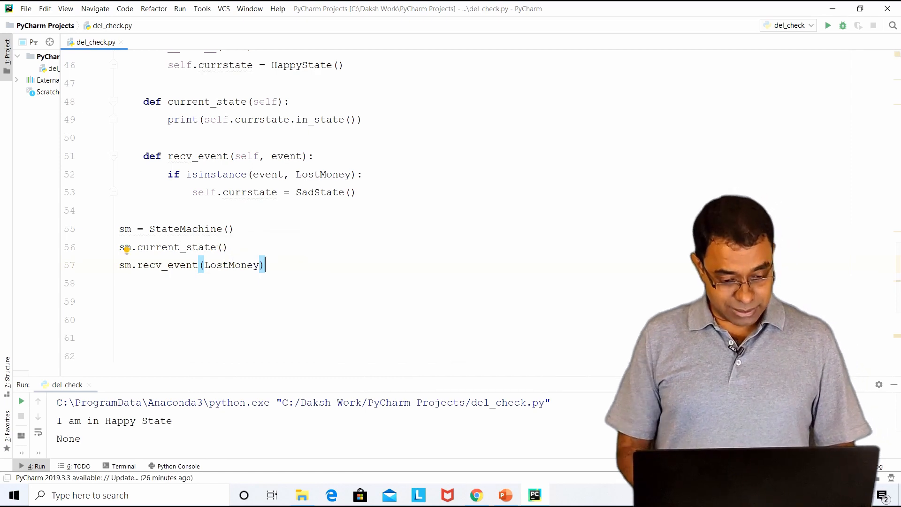
{"action": "type", "text": "sm.current_state("}
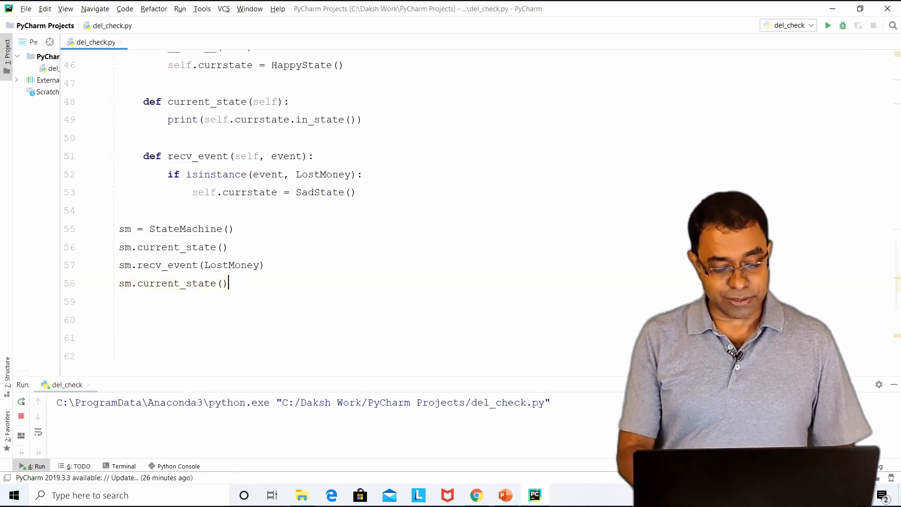
Run the script, then pass a LostMoney() instance instead of the class in recv_event.
{"action": "left_click", "coordinate": [828, 25]}
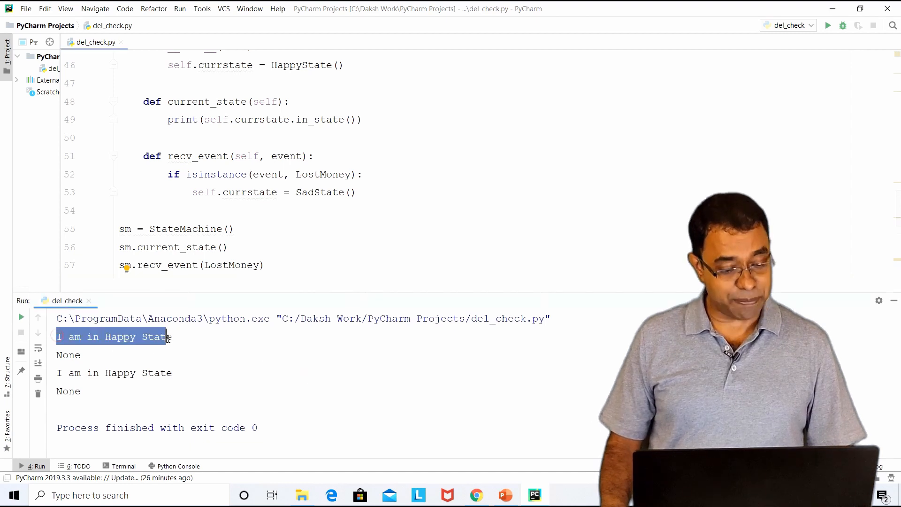
{"action": "type", "text": "sm.current_state()"}
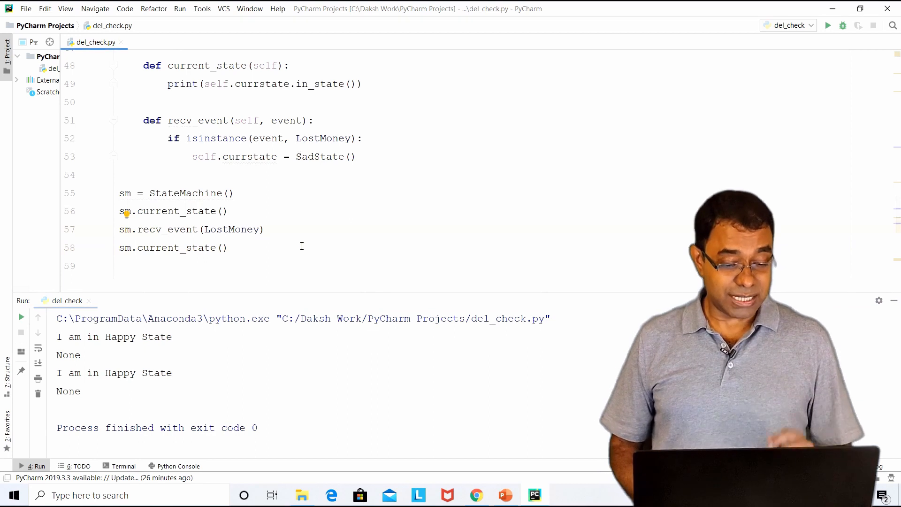
{"action": "type", "text": "()"}
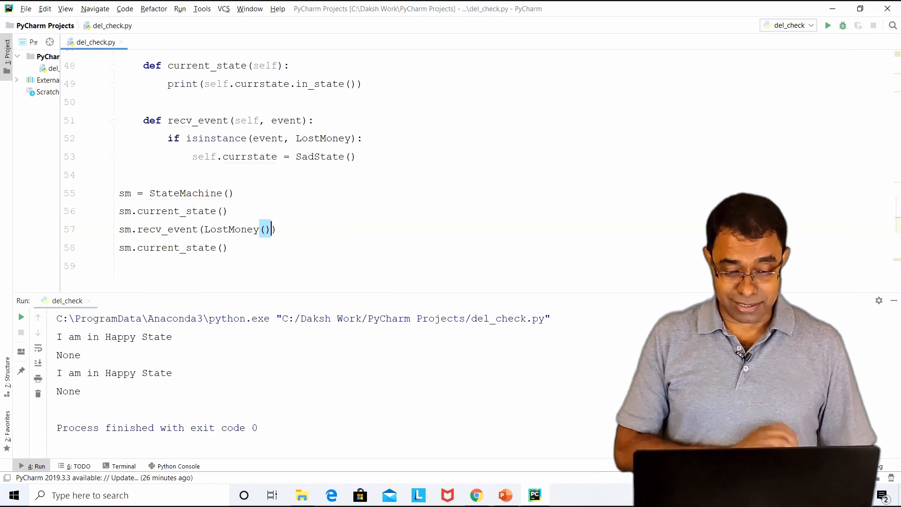
{"action": "left_click", "coordinate": [830, 25]}
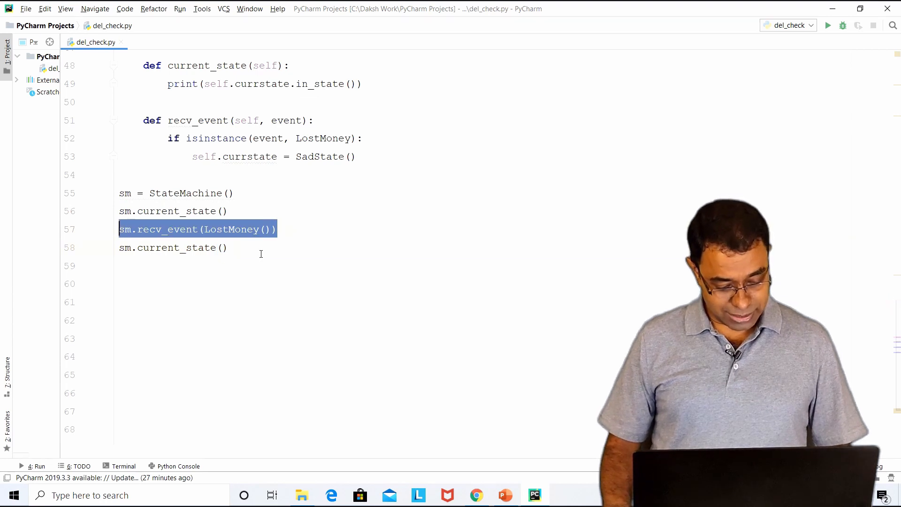
Add a RecvMoney() event call and an else branch restoring HappyState, then run for Happy, SAD, Happy.
{"action": "type", "text": "sm.recv_event(LostMoney())"}
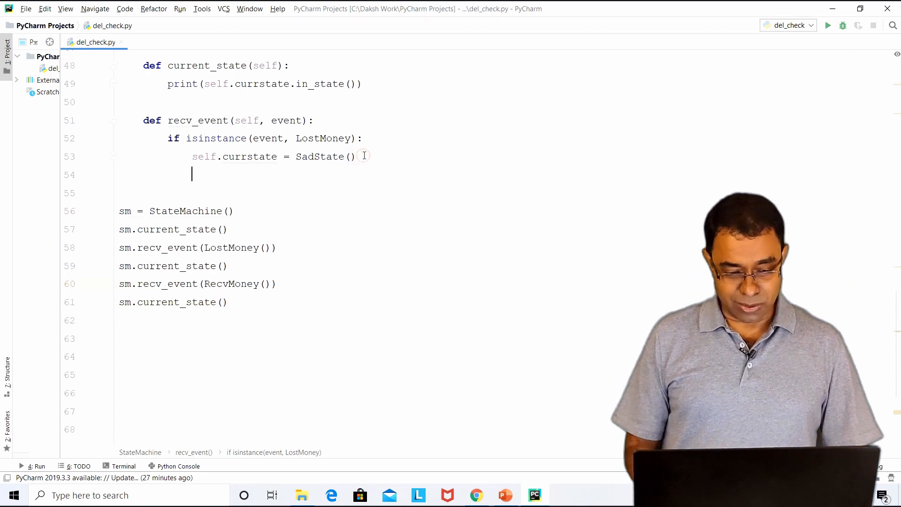
{"action": "type", "text": "else:"}
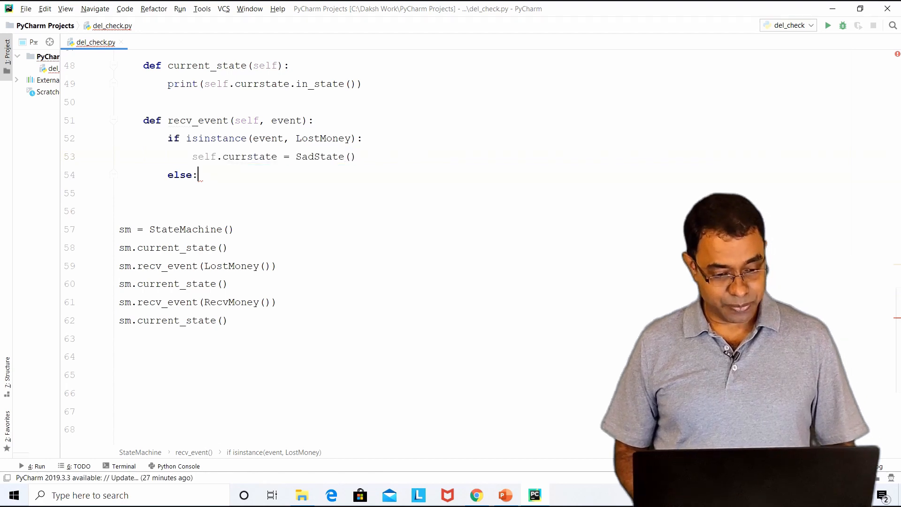
{"action": "type", "text": "self.currstate = SadState()"}
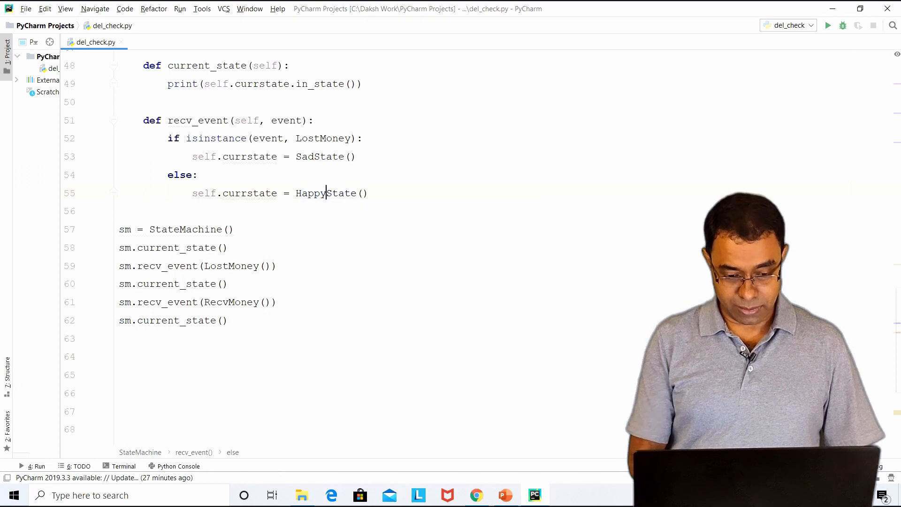
{"action": "mouse_move", "coordinate": [579, 358]}
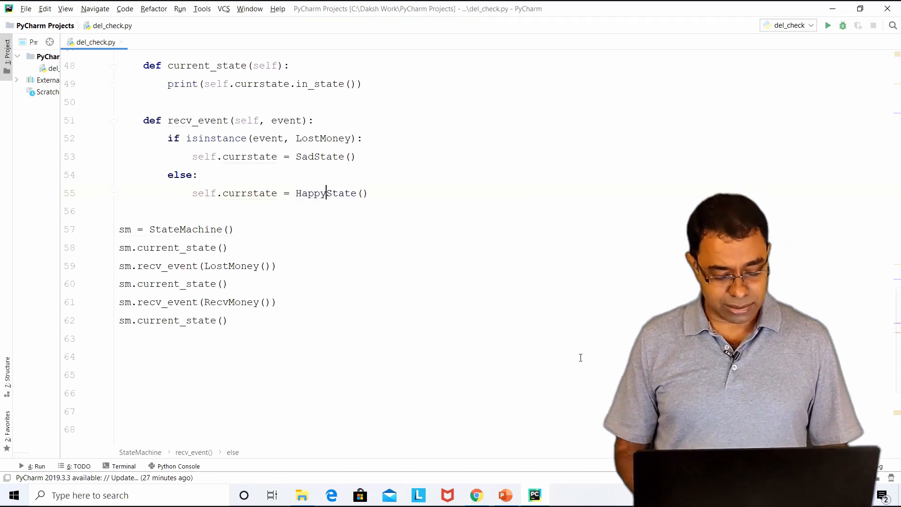
{"action": "left_click", "coordinate": [829, 25]}
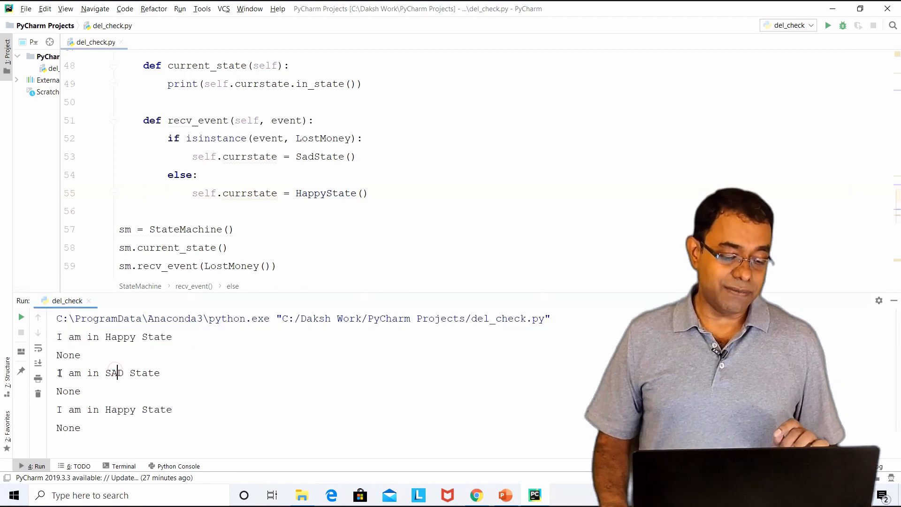
Close the Run output and scroll up to the Event, LostMoney and RecvMoney classes.
{"action": "left_click_drag", "start_coordinate": [68, 409], "coordinate": [142, 410]}
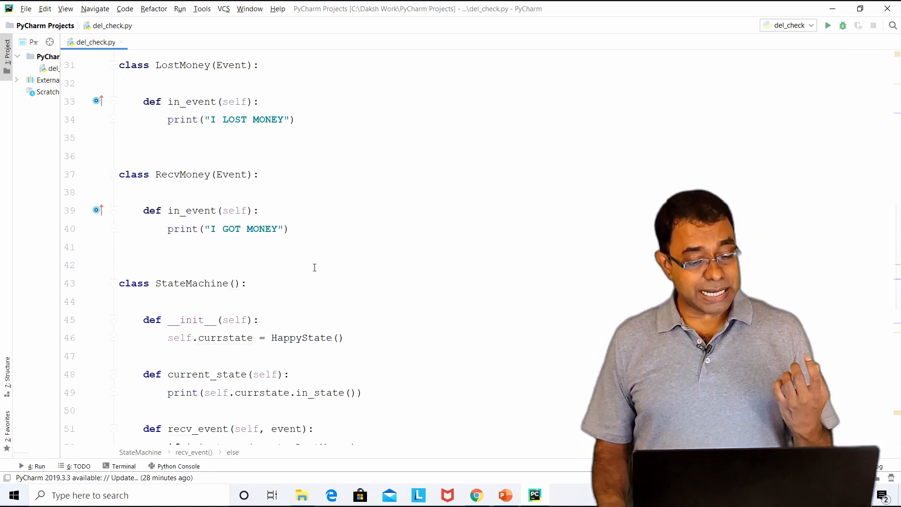
{"action": "scroll", "scroll_direction": "up", "scroll_amount": 3}
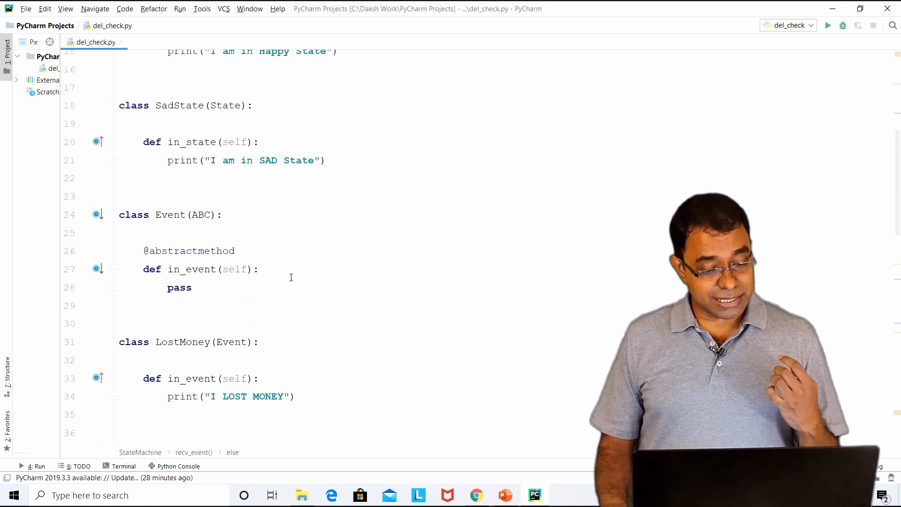